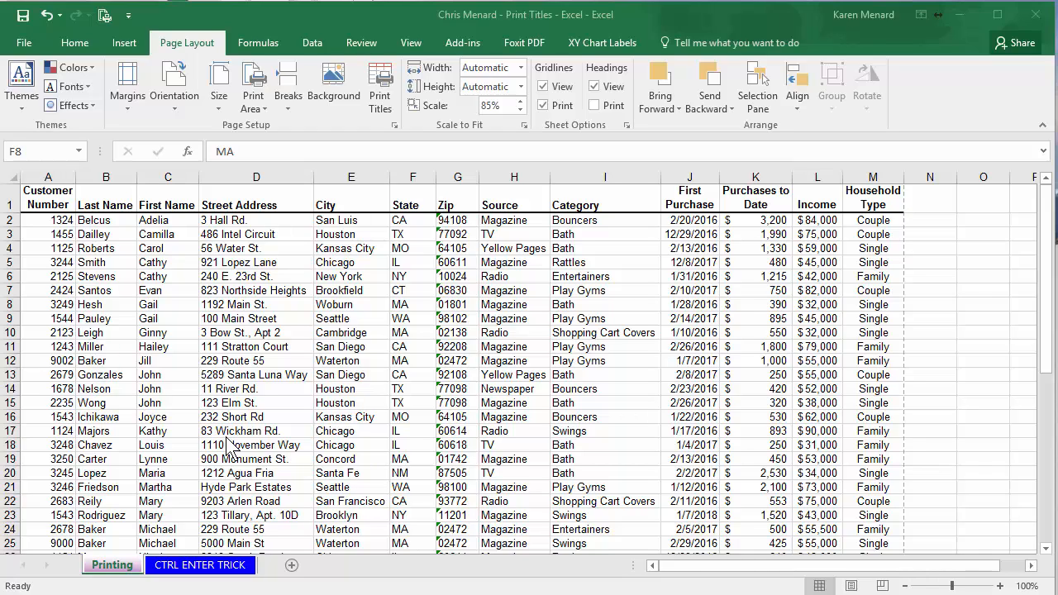
mouse_move(161, 362)
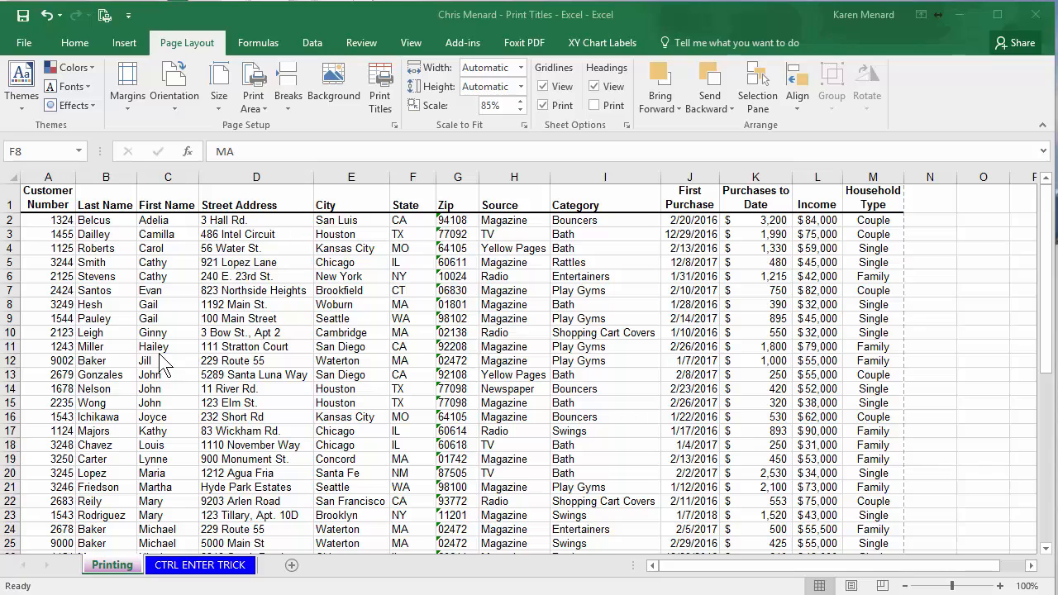
mouse_move(57, 405)
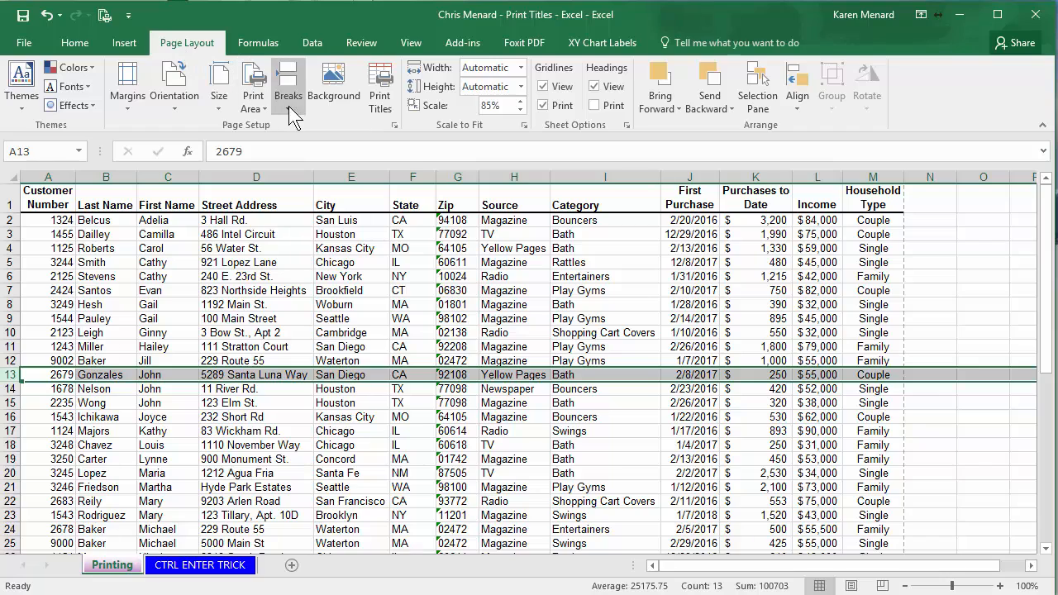
- Insert manual page breaks above row 13 (Gonzales) and row 23 (Rodriguez), then deselect the row
left_click(287, 83)
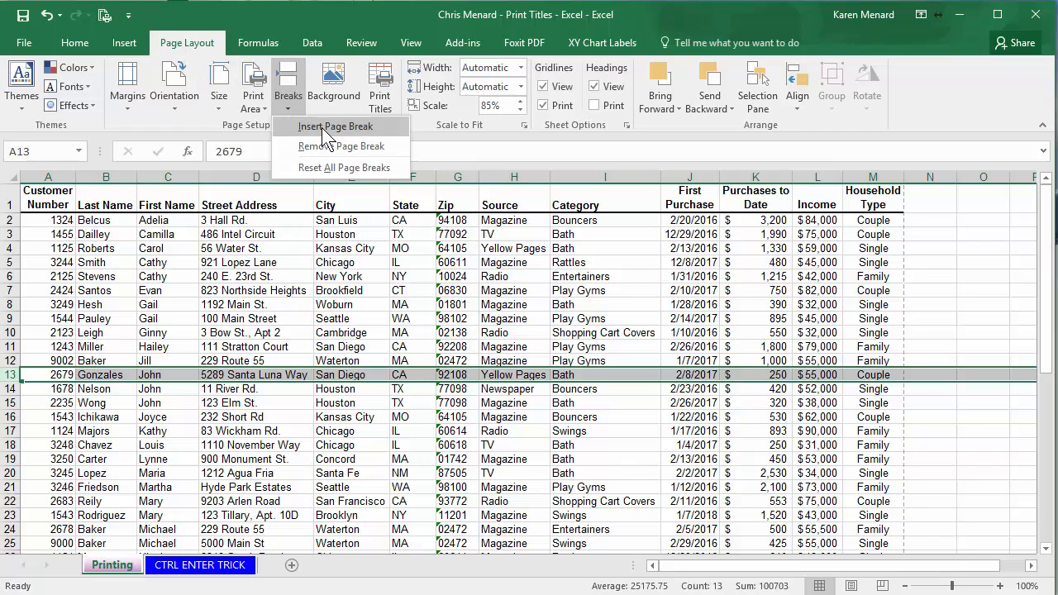
left_click(256, 304)
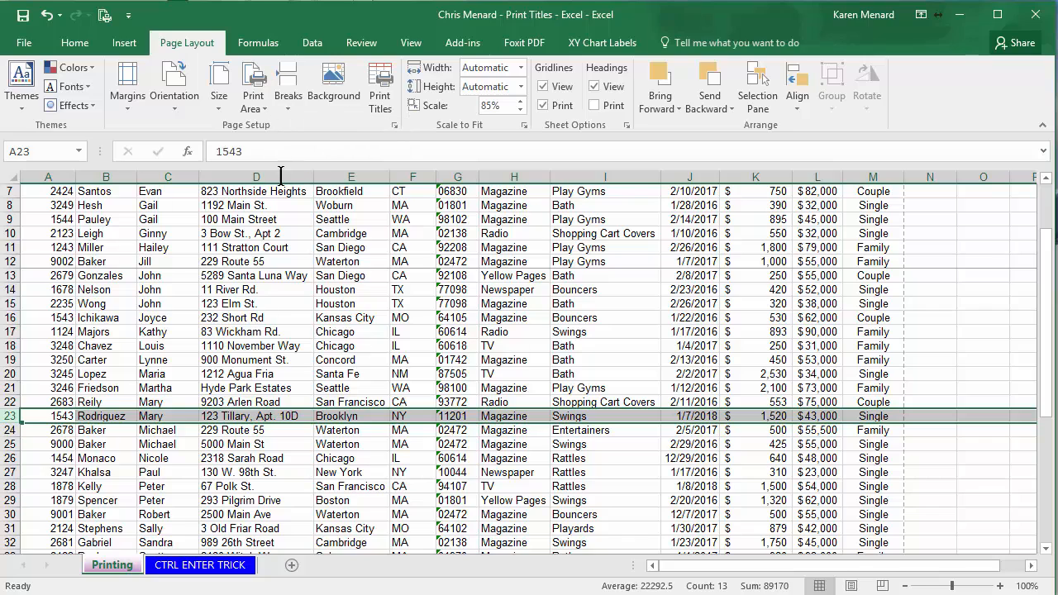
left_click(256, 219)
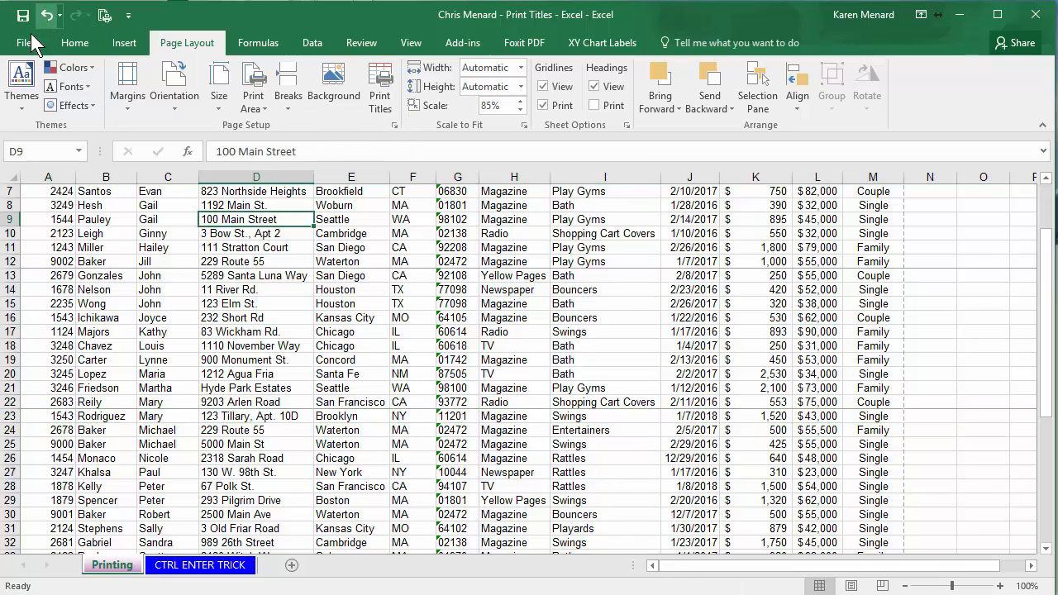
left_click(25, 42)
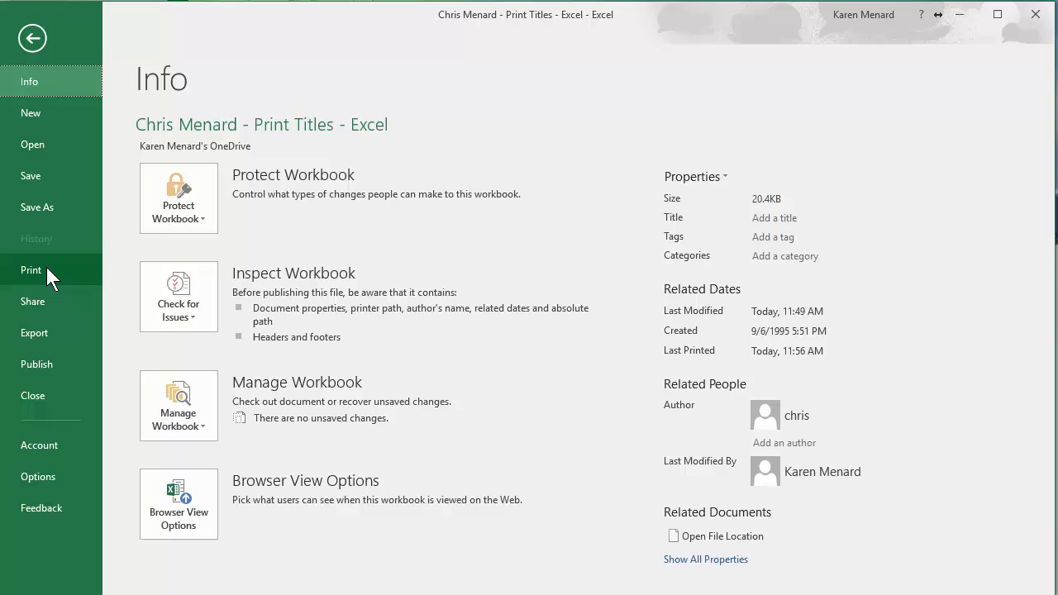
left_click(30, 269)
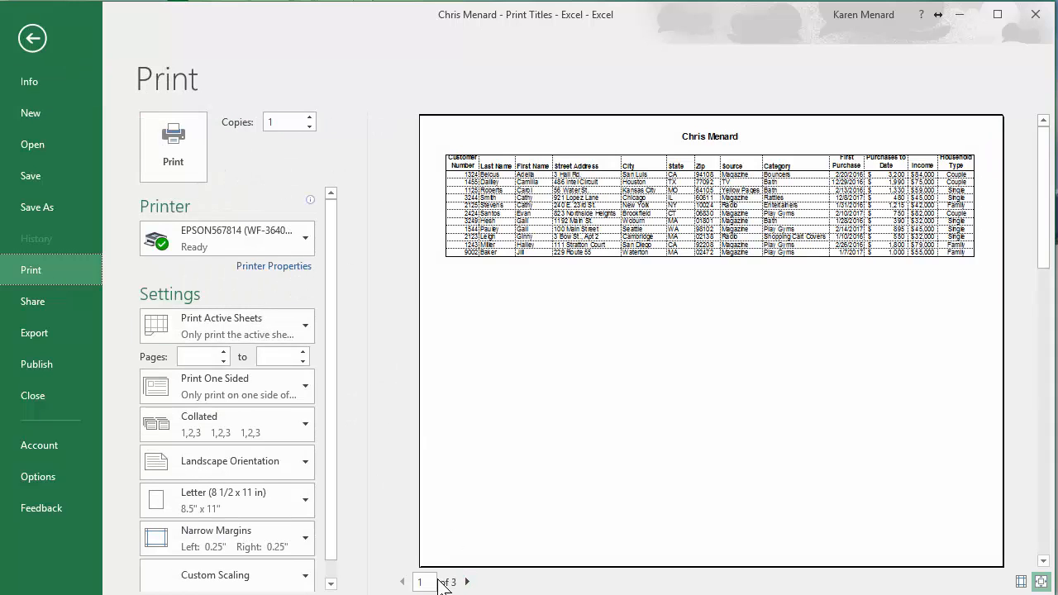
mouse_move(537, 179)
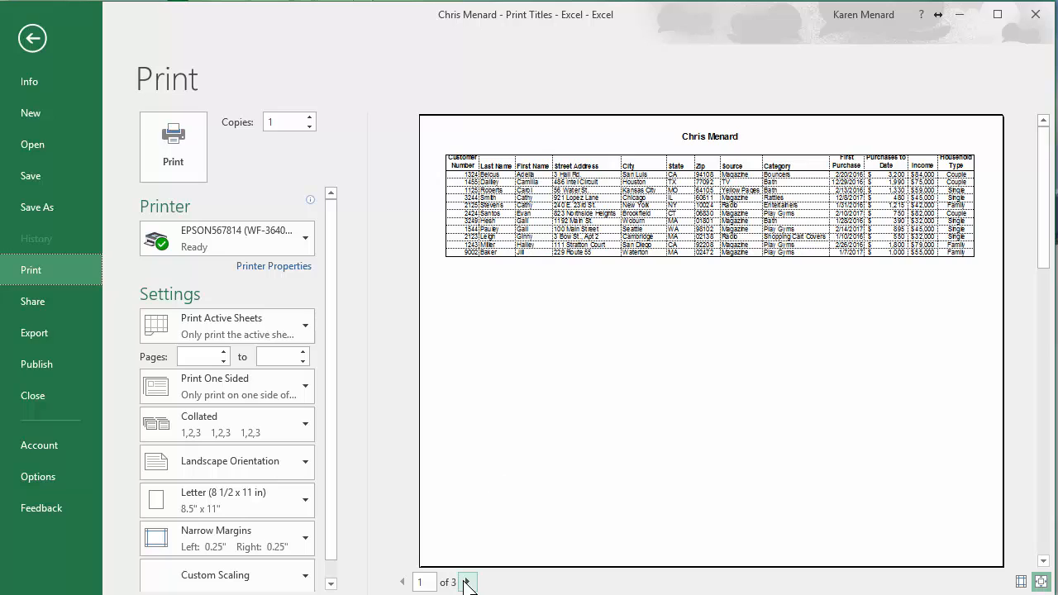
left_click(467, 582)
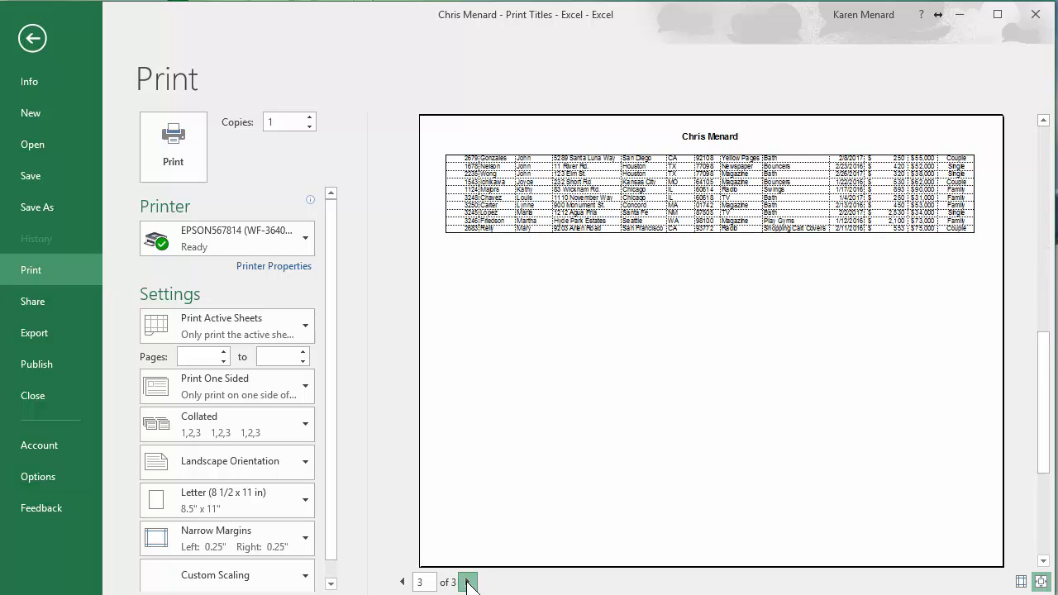
left_click(468, 582)
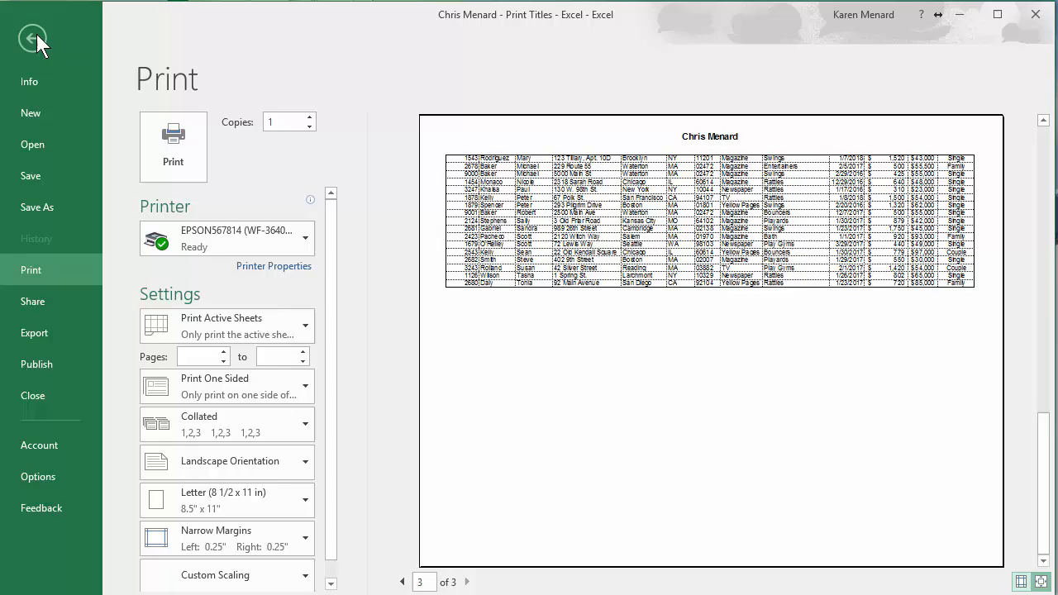
left_click(32, 39)
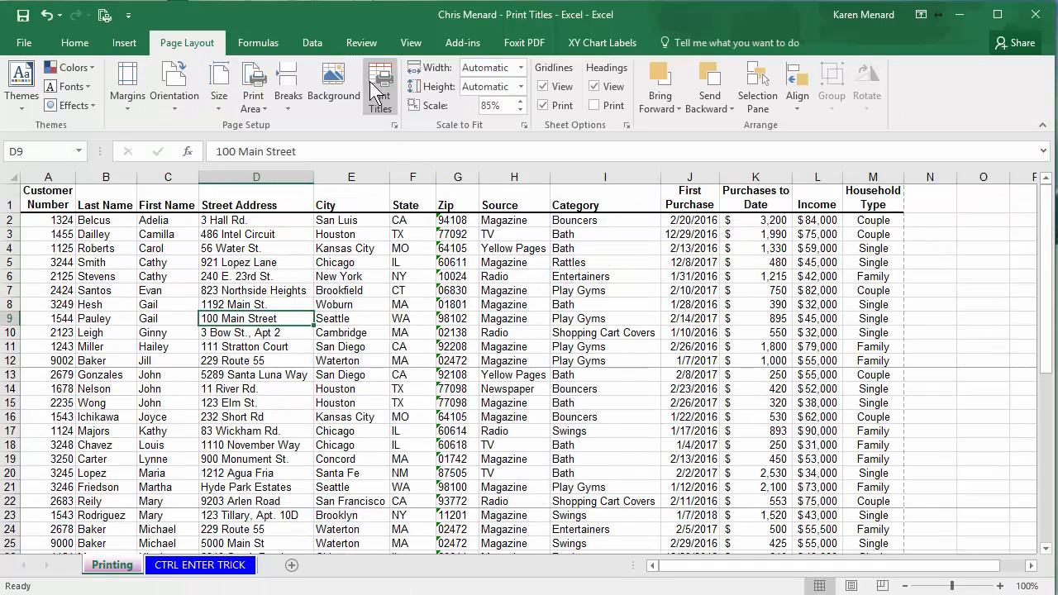
mouse_move(393, 111)
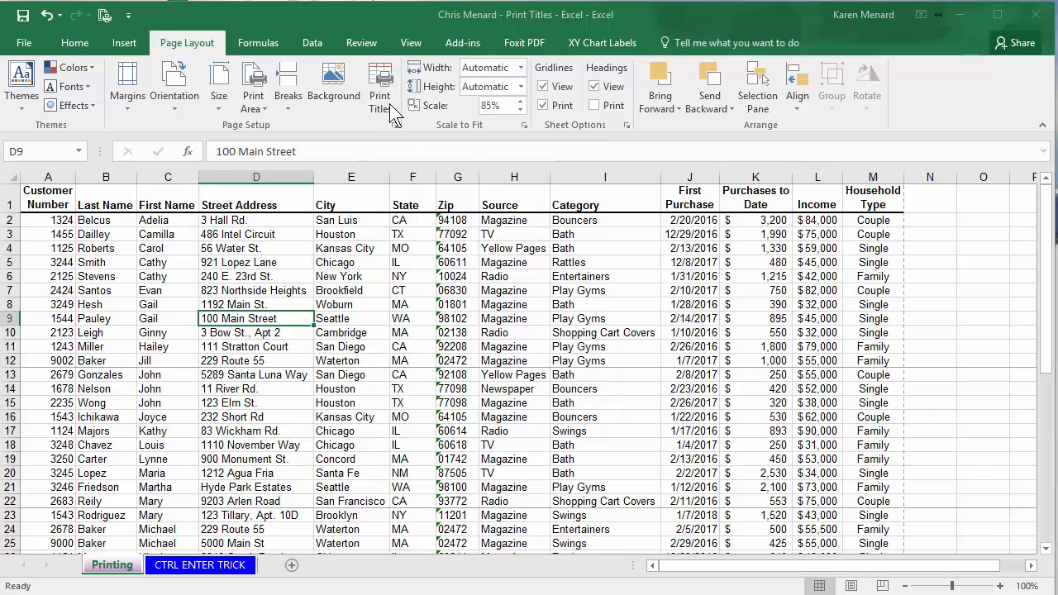
- Set rows $1:$1 to repeat at the top of every printed page and preview
left_click(380, 83)
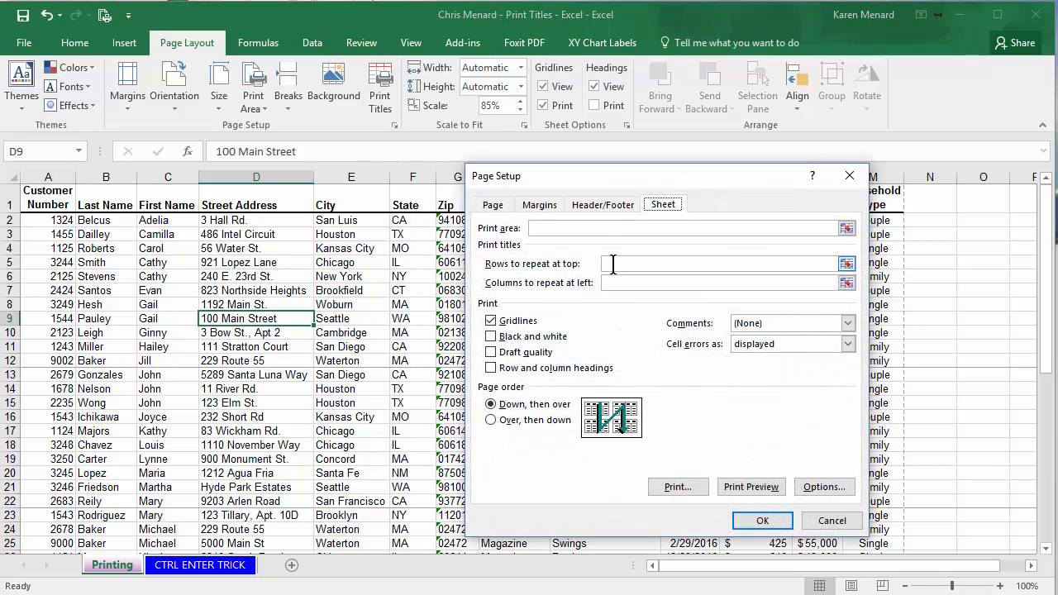
left_click(719, 263)
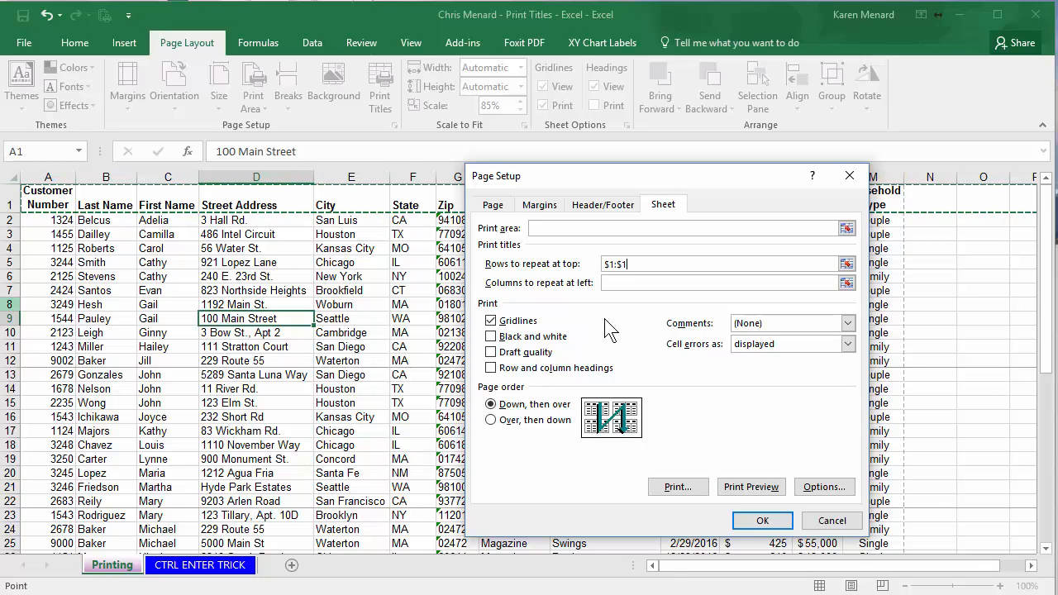
mouse_move(751, 487)
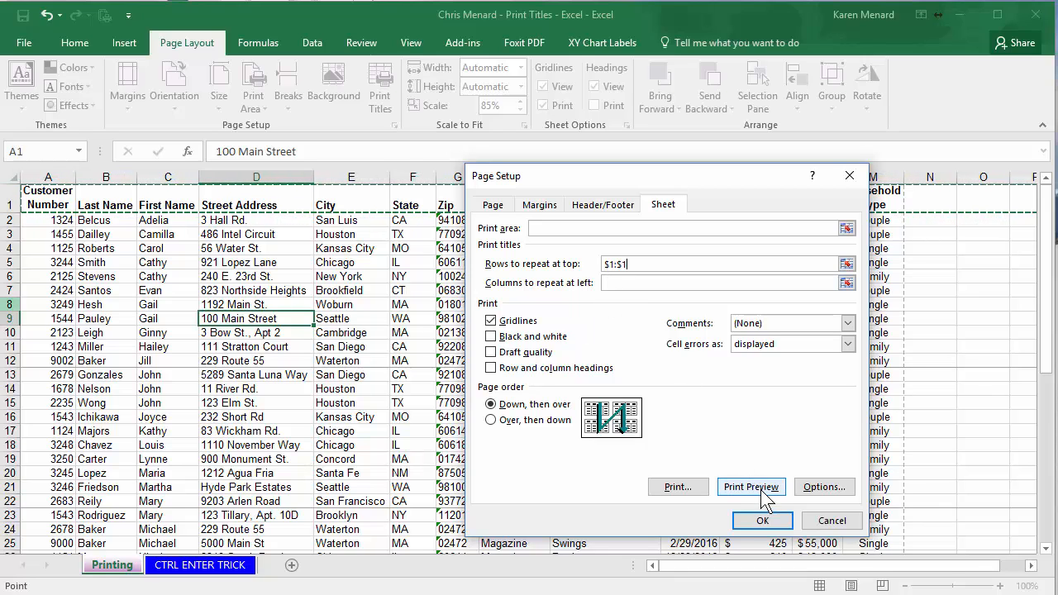
left_click(751, 486)
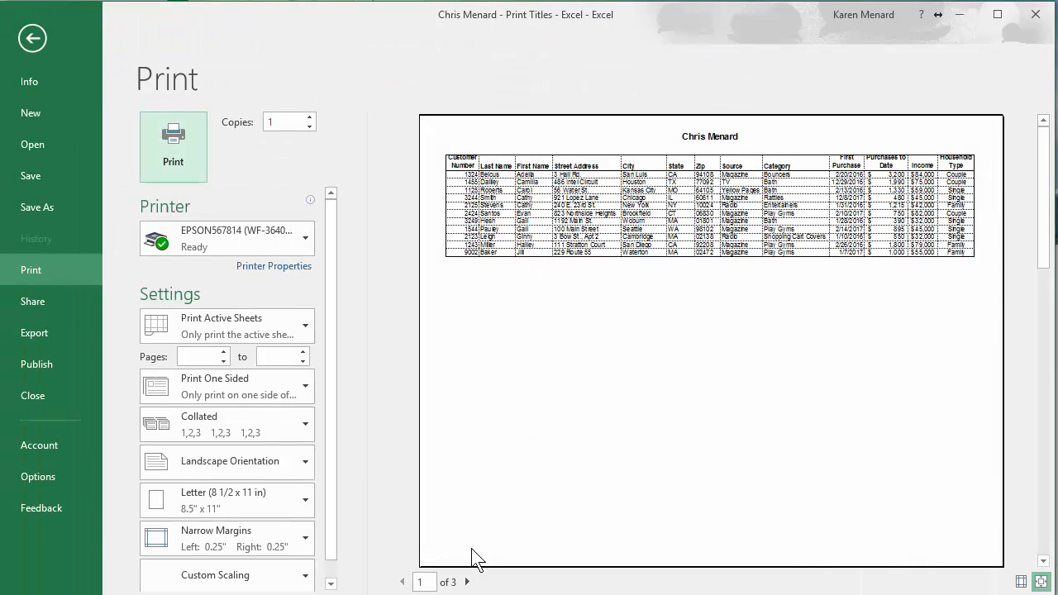
- Page through preview pages 2 and 3 and back to page 2 to check headings
left_click(467, 582)
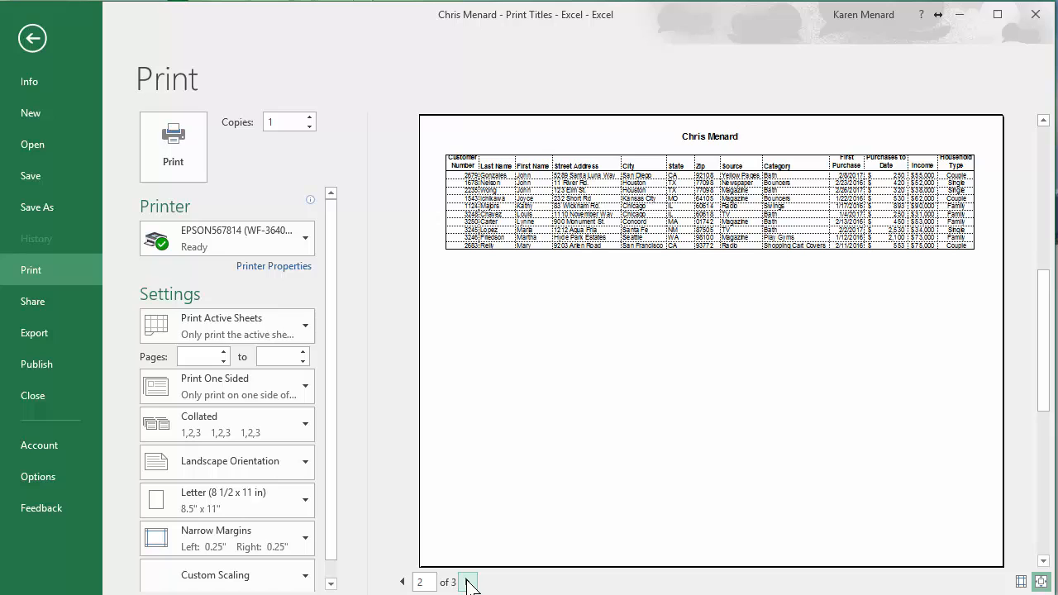
left_click(469, 582)
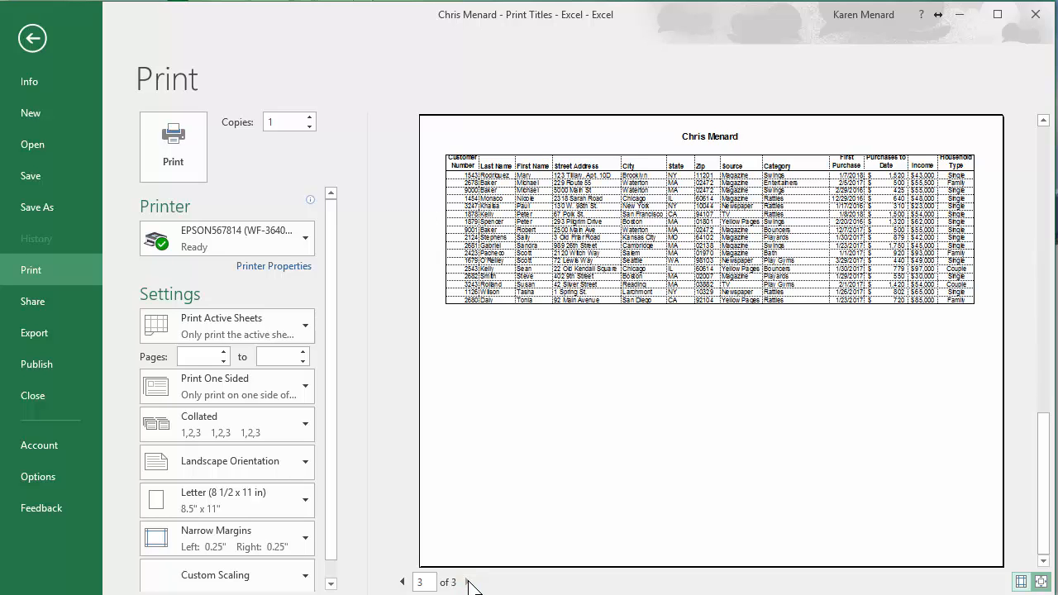
left_click(402, 582)
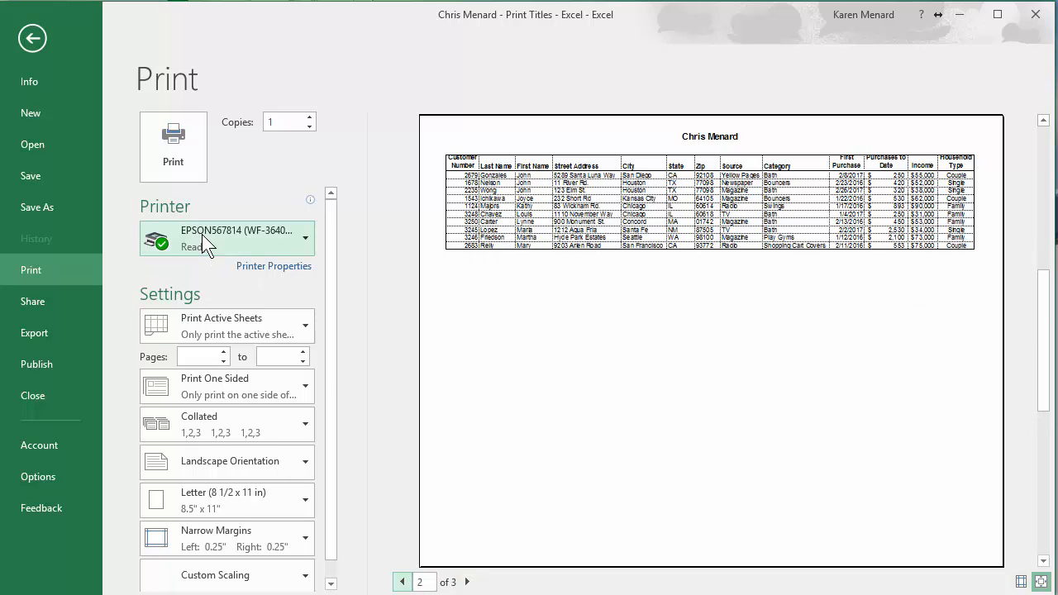
mouse_move(344, 505)
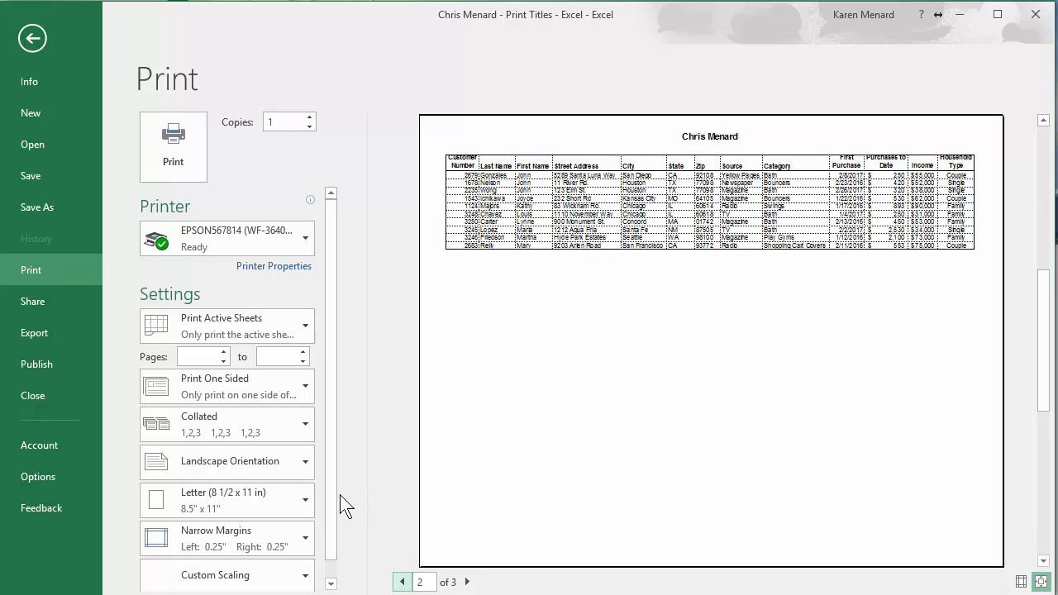
scroll("down", 3)
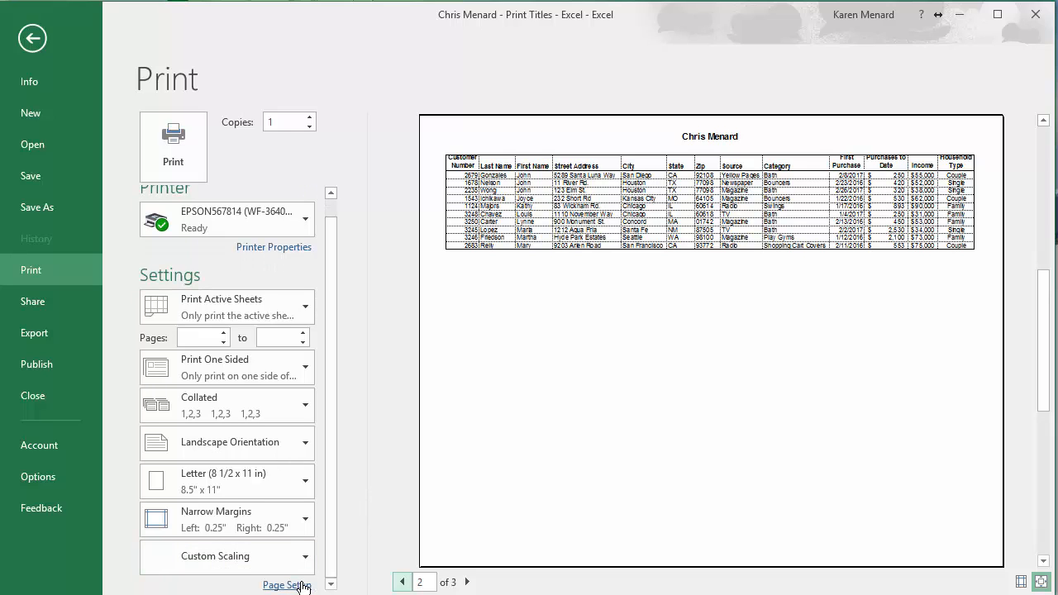
- Try Page Setup's Fit to option, cancel to keep 85% scaling, and return to the worksheet
left_click(287, 585)
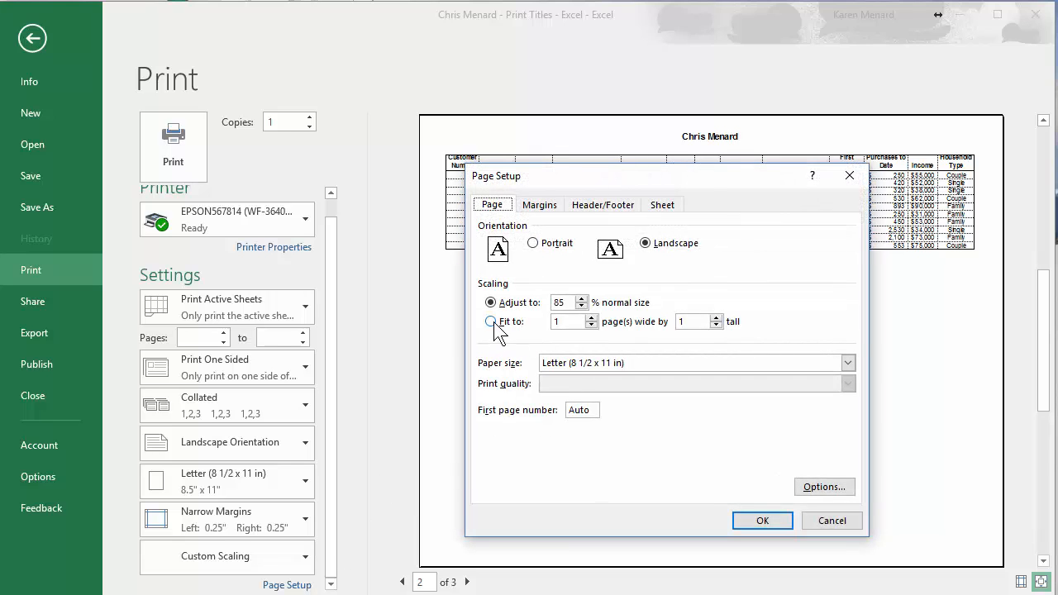
left_click(491, 322)
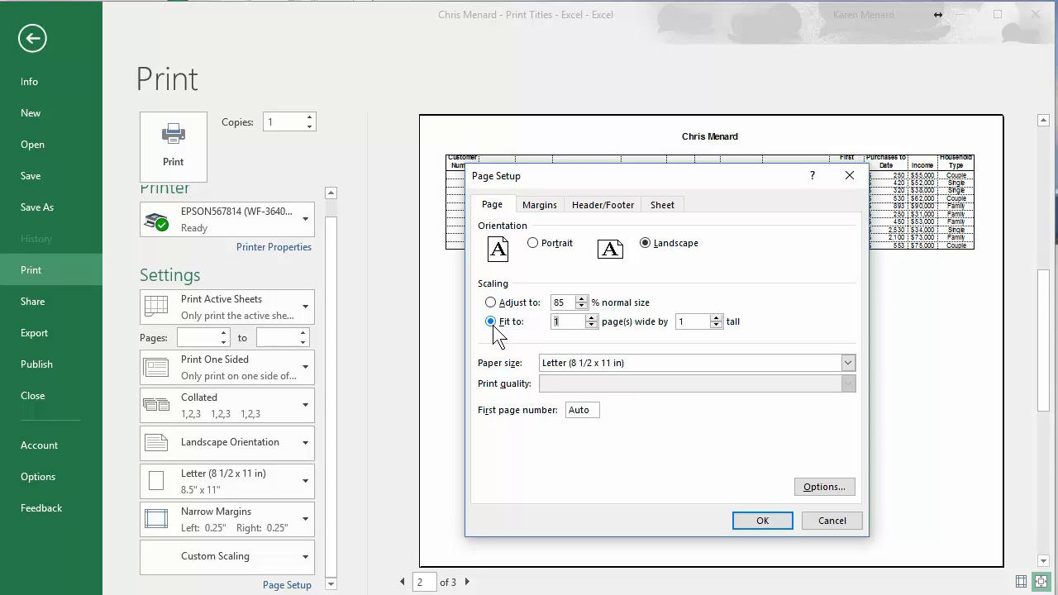
left_click(491, 302)
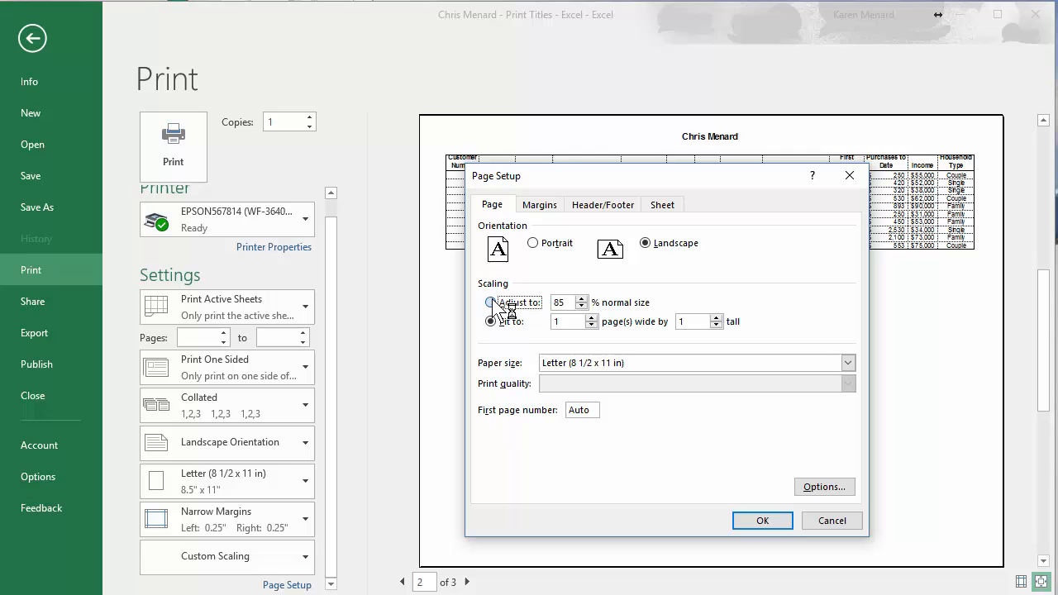
left_click(762, 520)
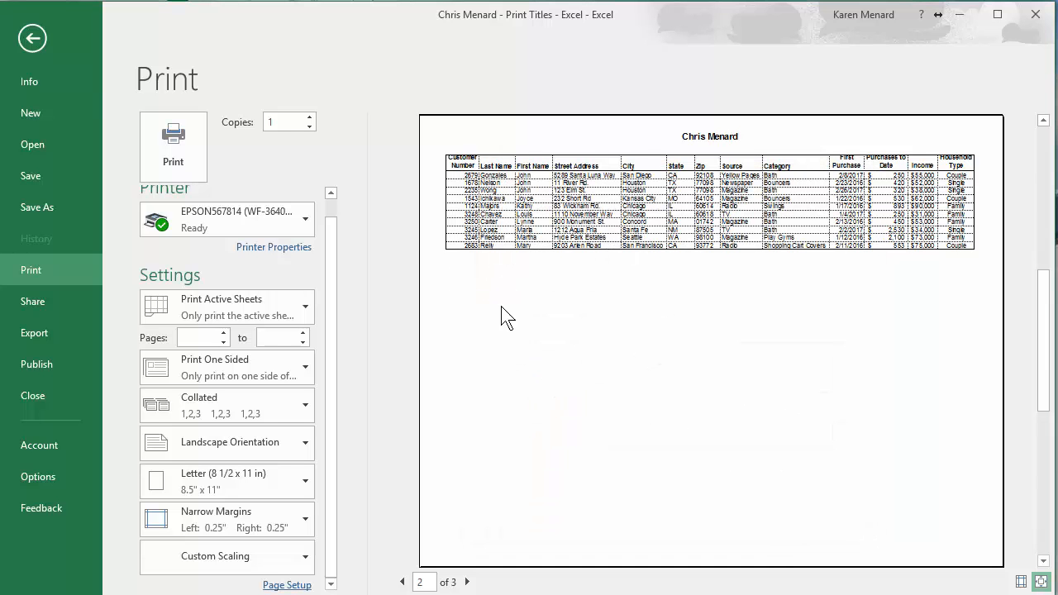
left_click(32, 38)
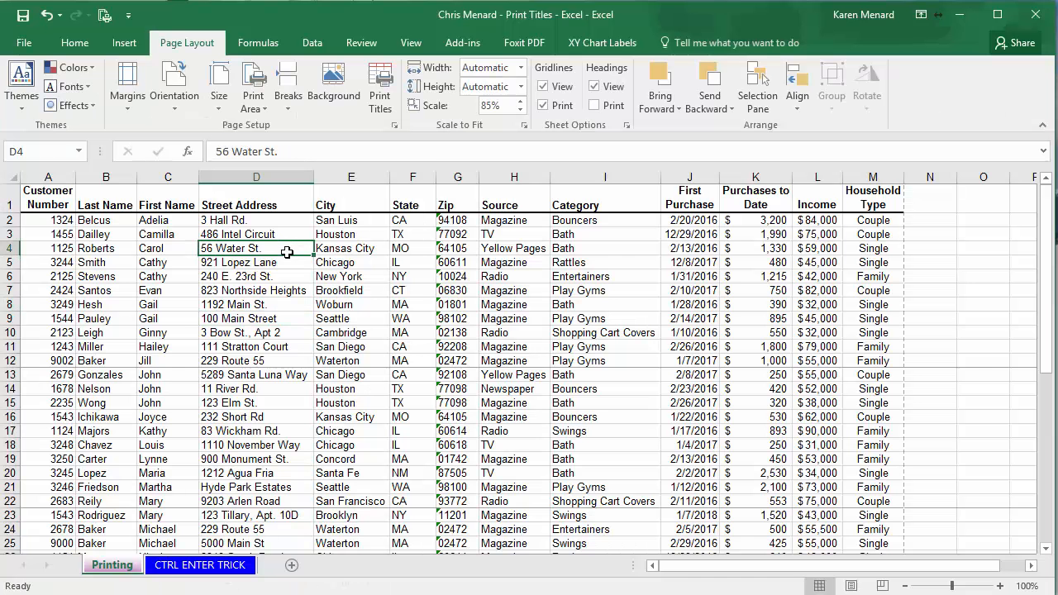
left_click(287, 82)
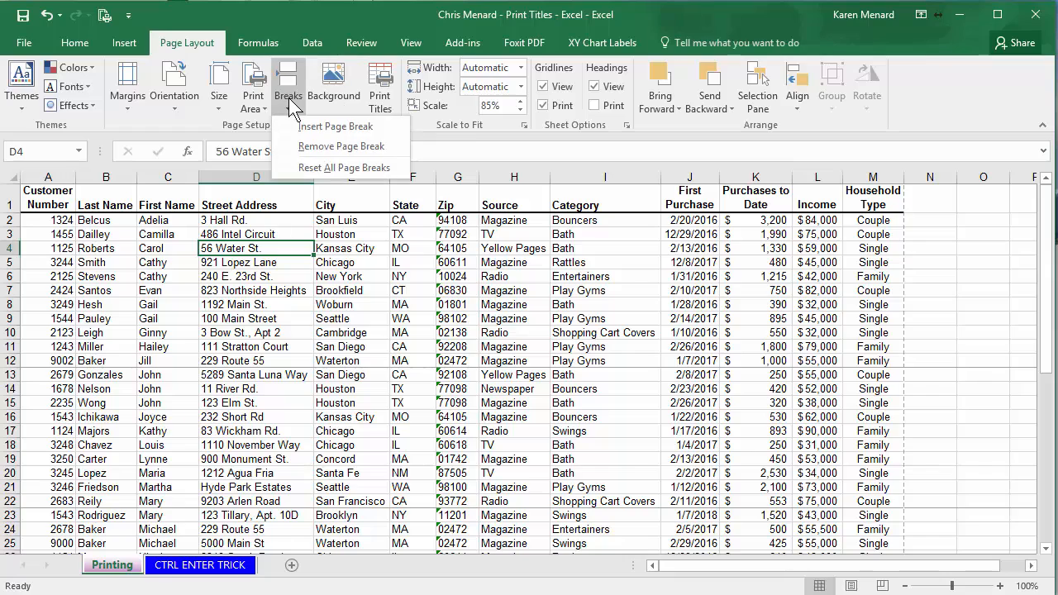
mouse_move(340, 146)
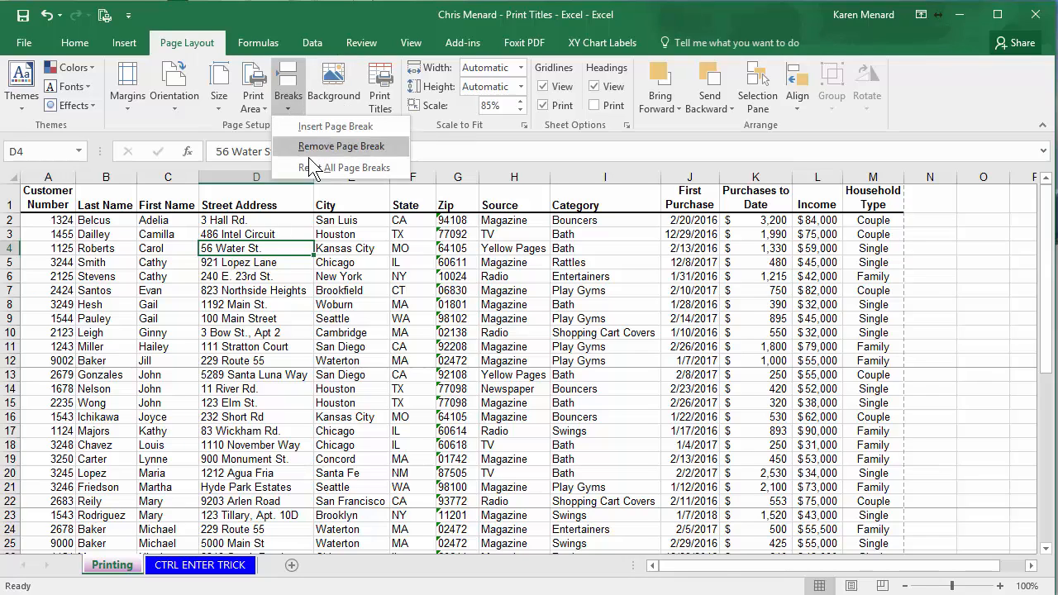
- Reset all page breaks, bring scaling back to 100%, and select a State column cell
left_click(341, 145)
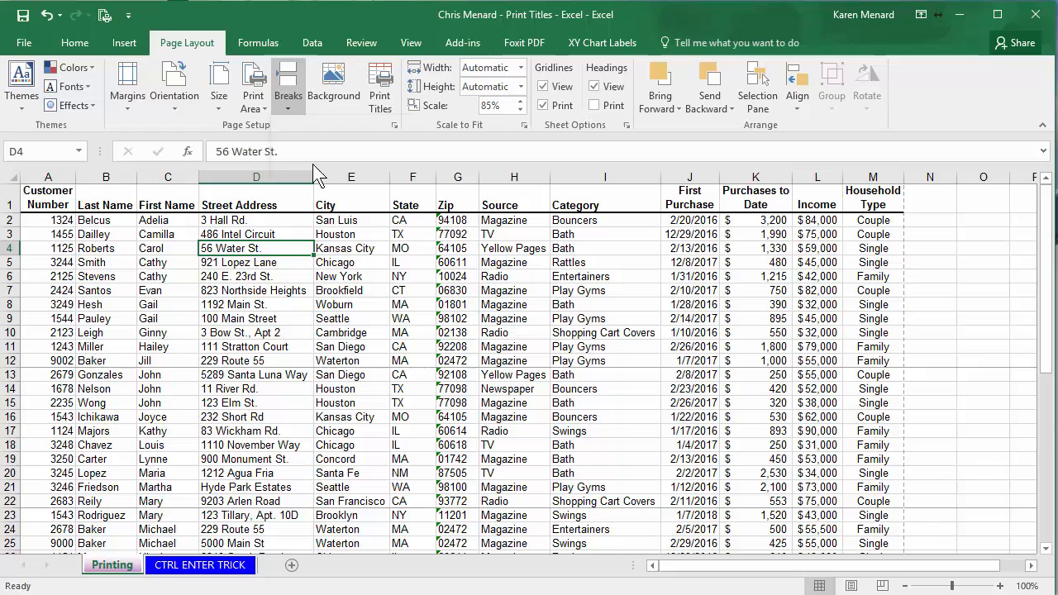
left_click(492, 105)
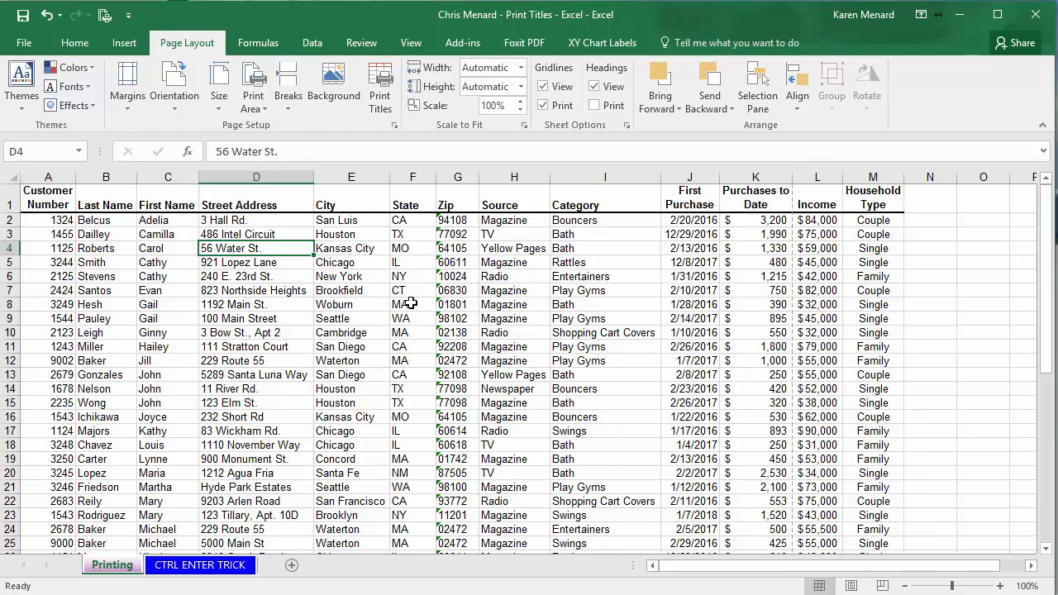
left_click(412, 248)
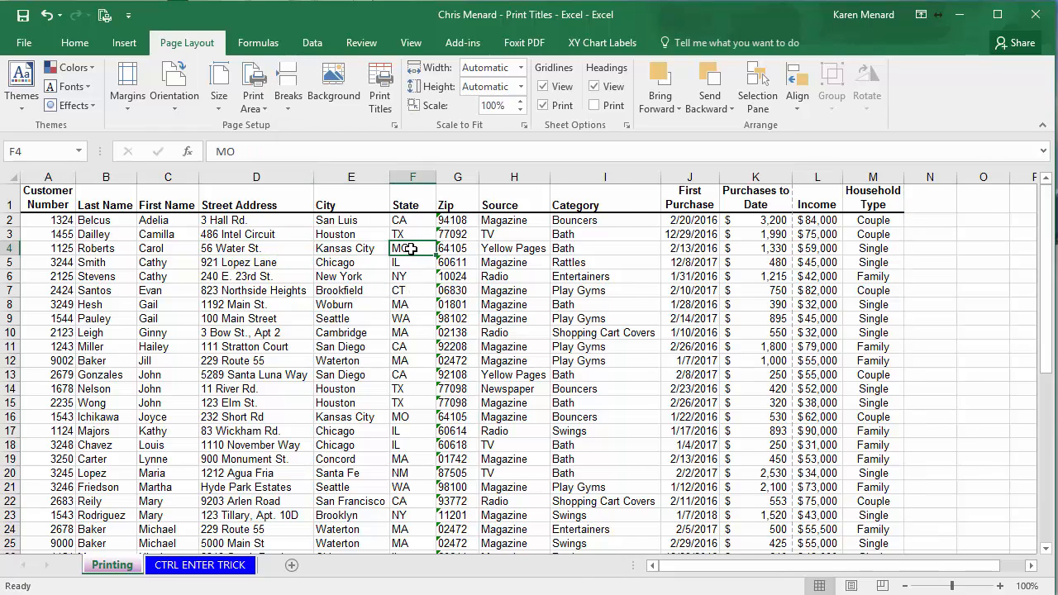
- Sort the list A to Z by State from the selected State cell's context menu
right_click(413, 248)
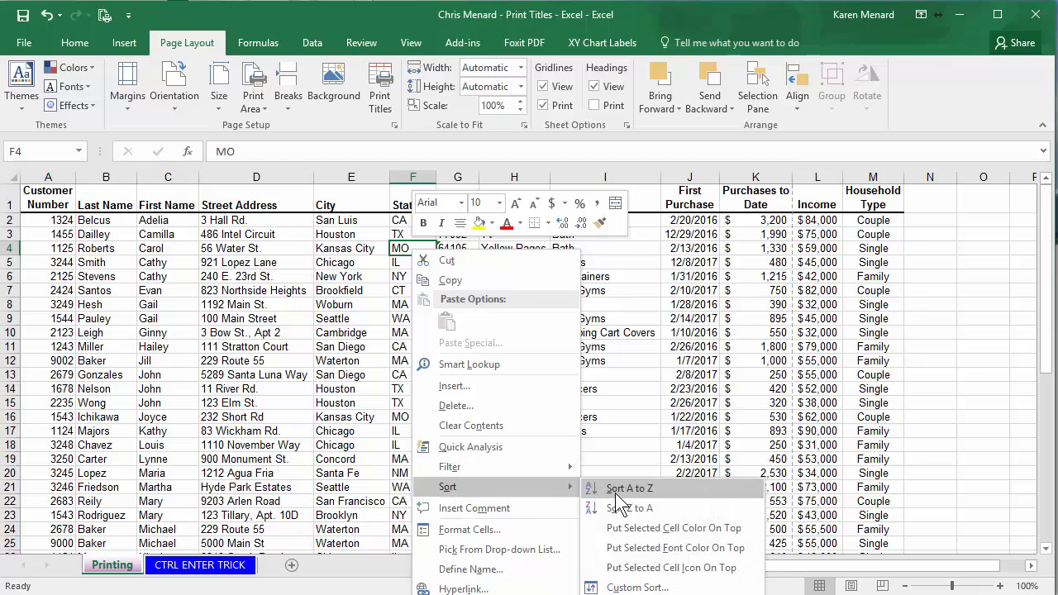
left_click(629, 488)
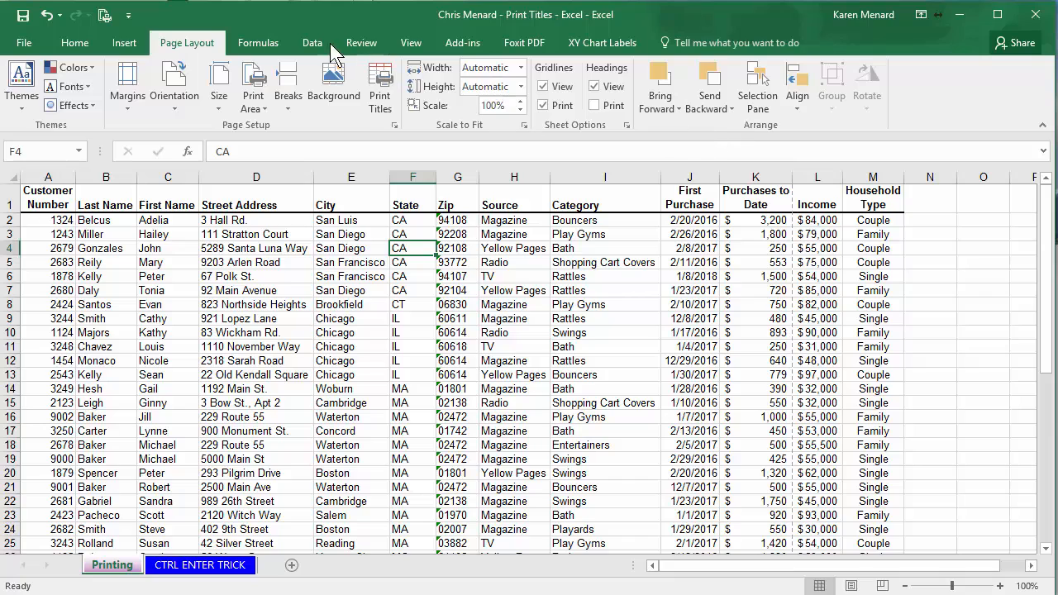
- Add Count subtotals at each change in State, with page breaks between groups
left_click(313, 43)
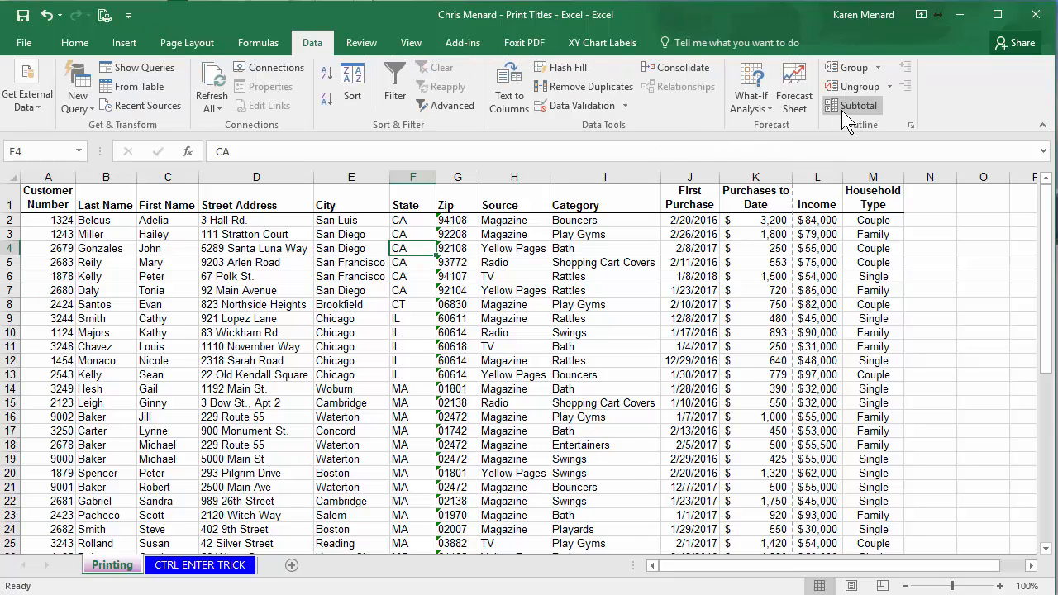
left_click(47, 205)
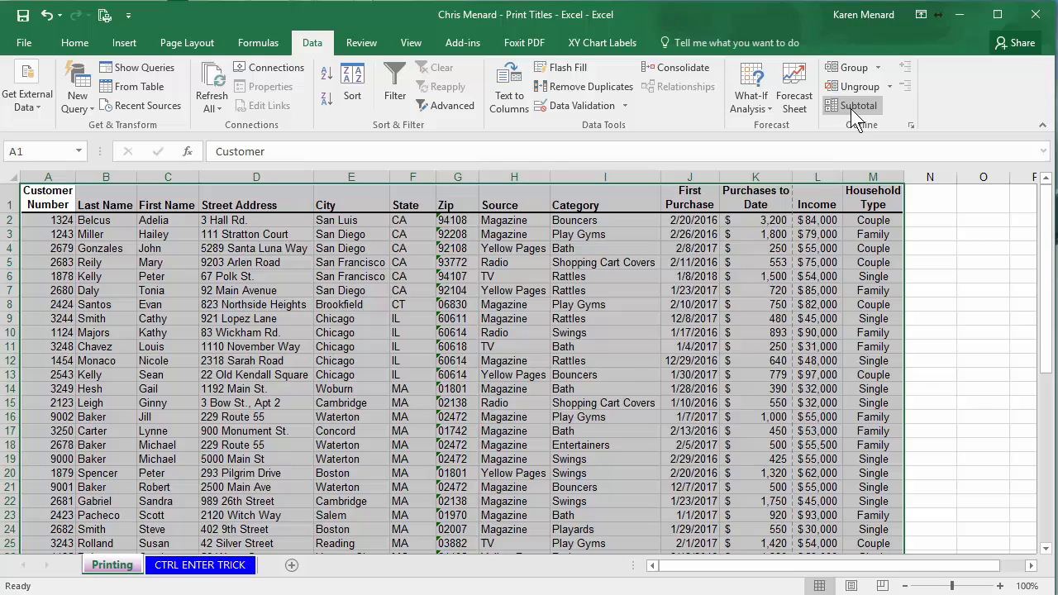
left_click(858, 105)
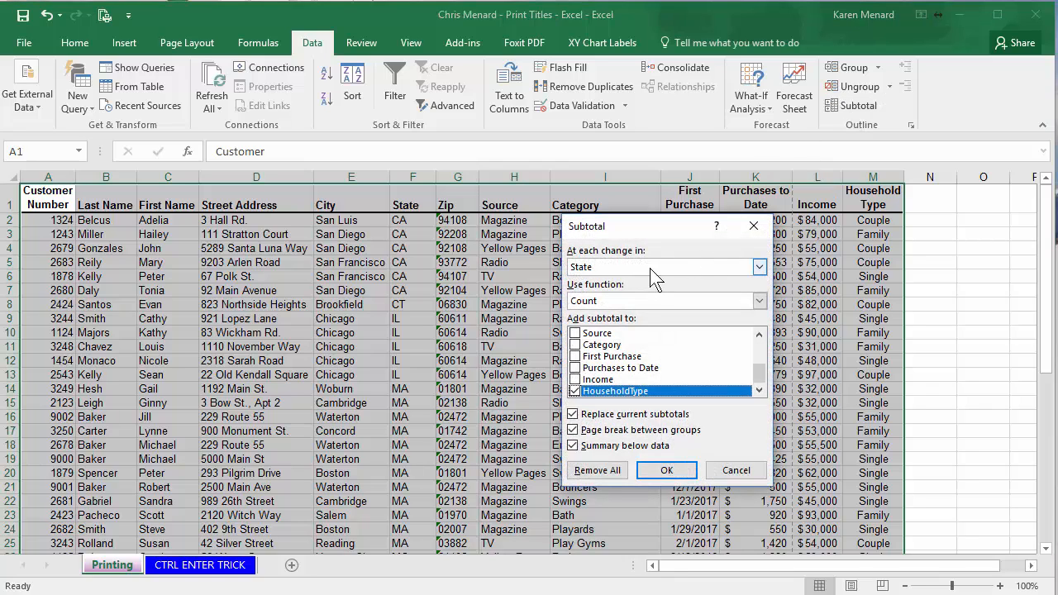
left_click(758, 267)
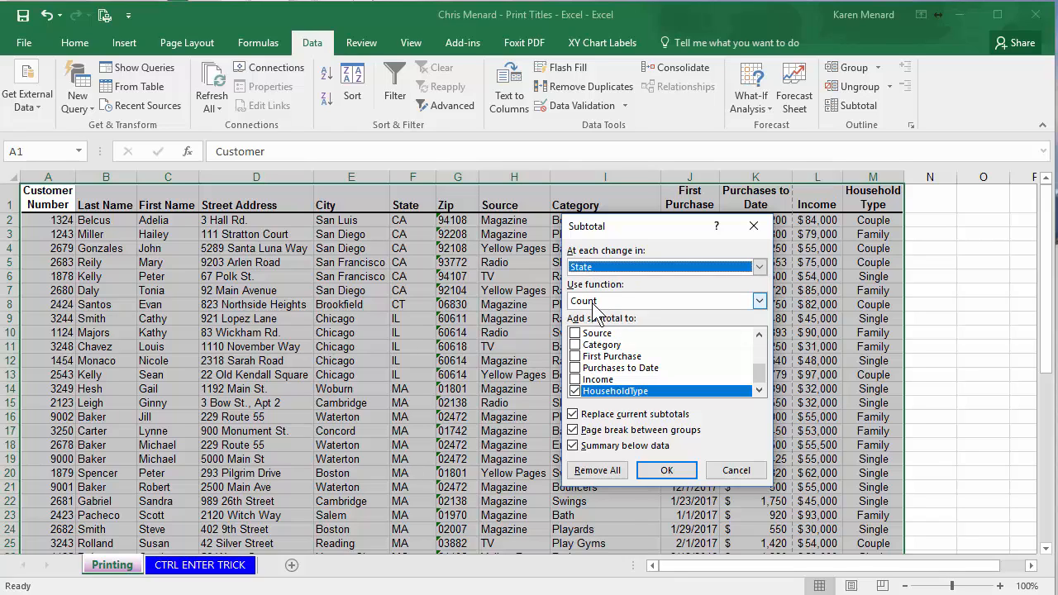
left_click(573, 430)
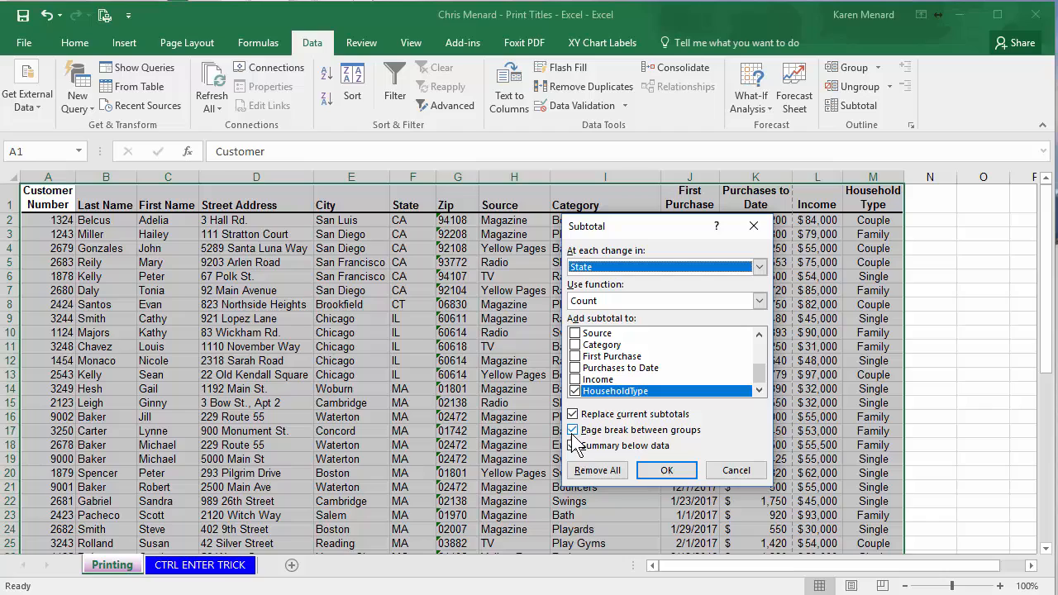
left_click(573, 430)
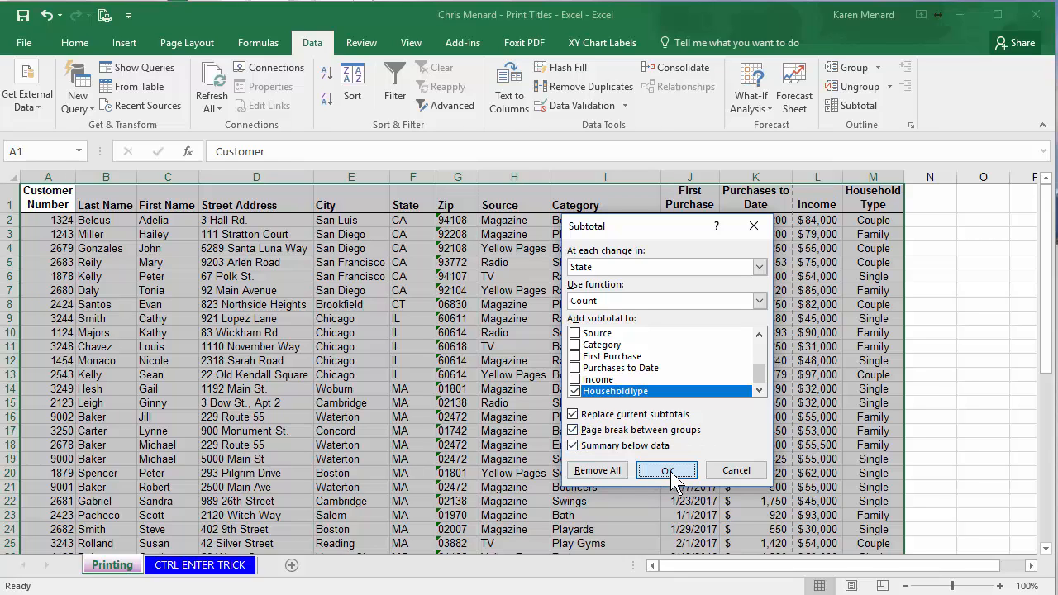
left_click(667, 470)
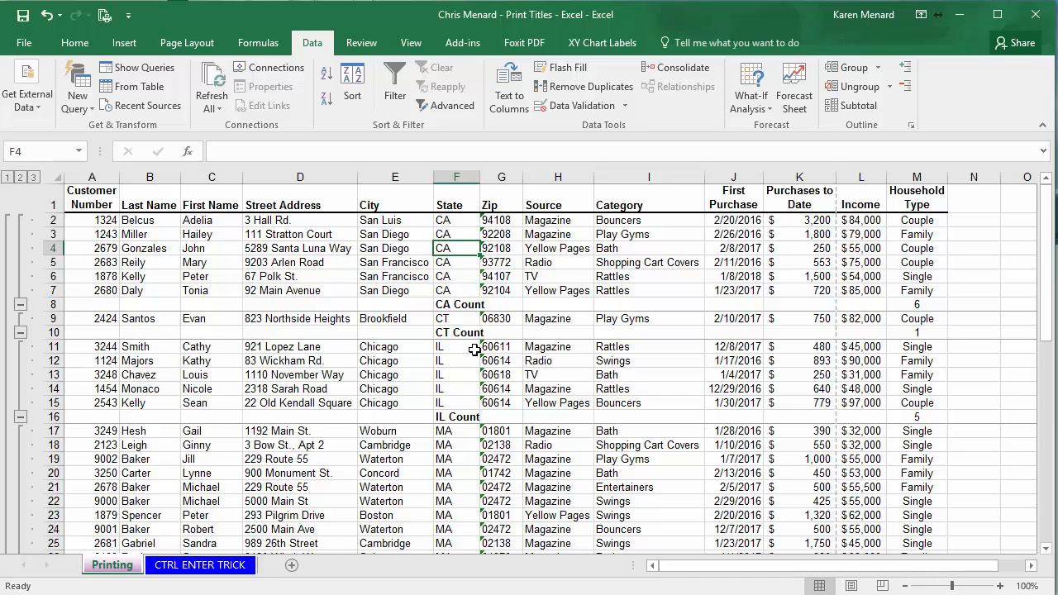
- Open the print preview, showing only the CA group on page 1 of 18
left_click(24, 42)
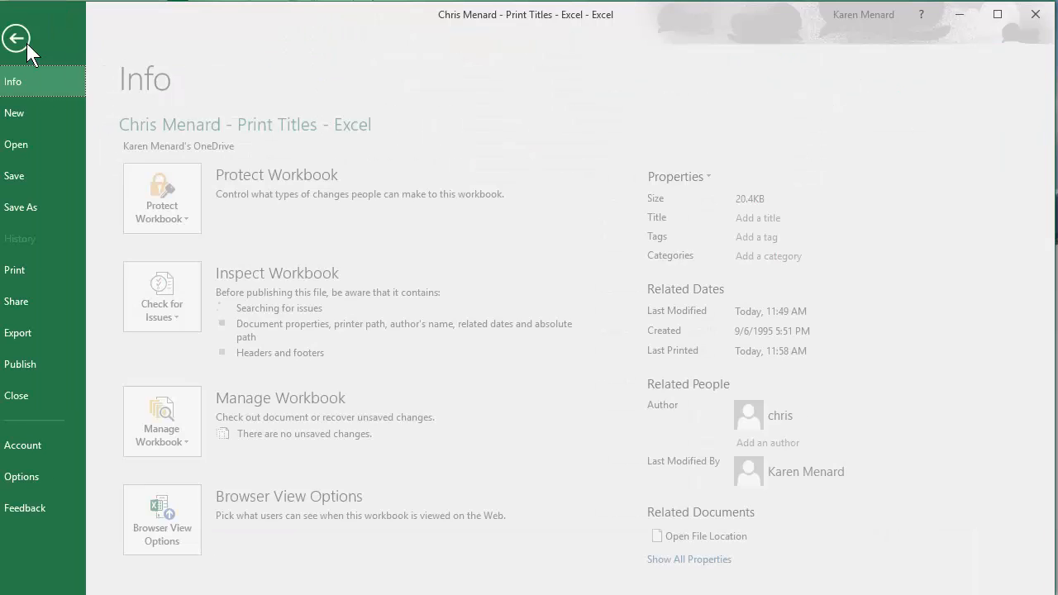
left_click(31, 269)
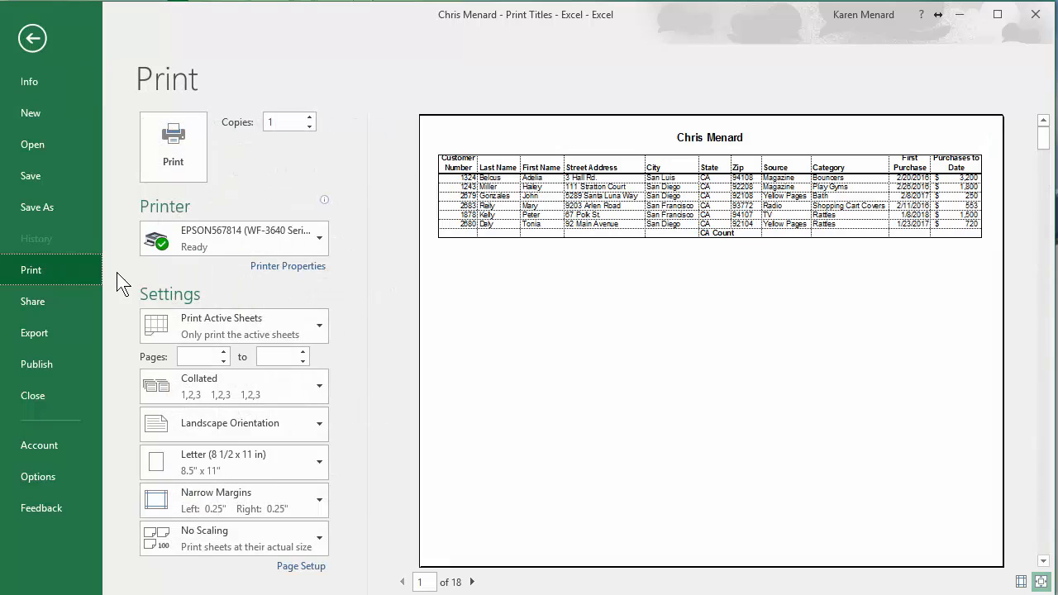
scroll("down", 3)
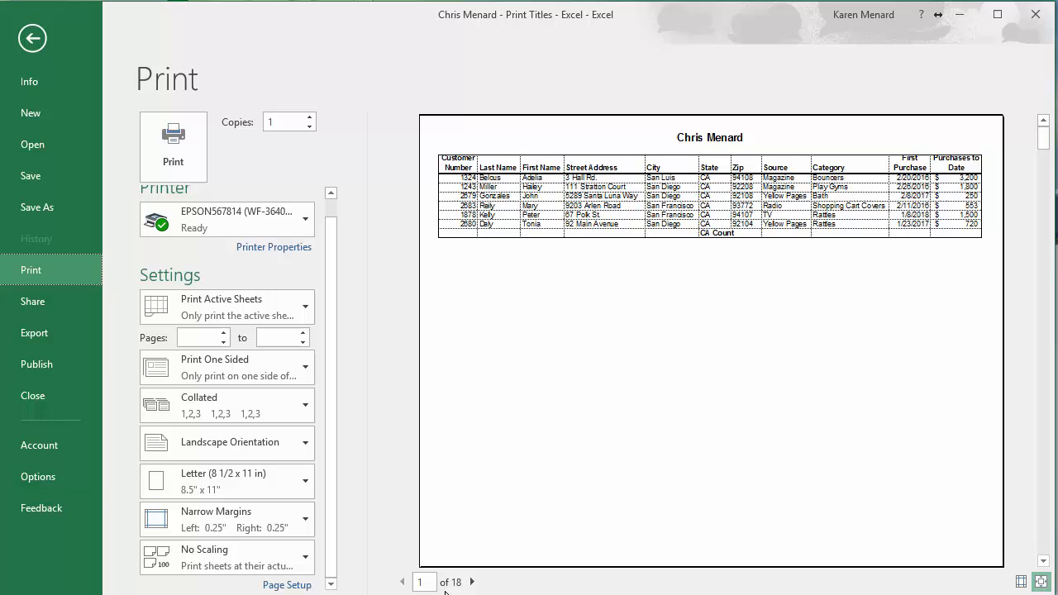
- Set Page Setup scaling to 85% normal size so all columns fit across 9 pages
left_click(287, 585)
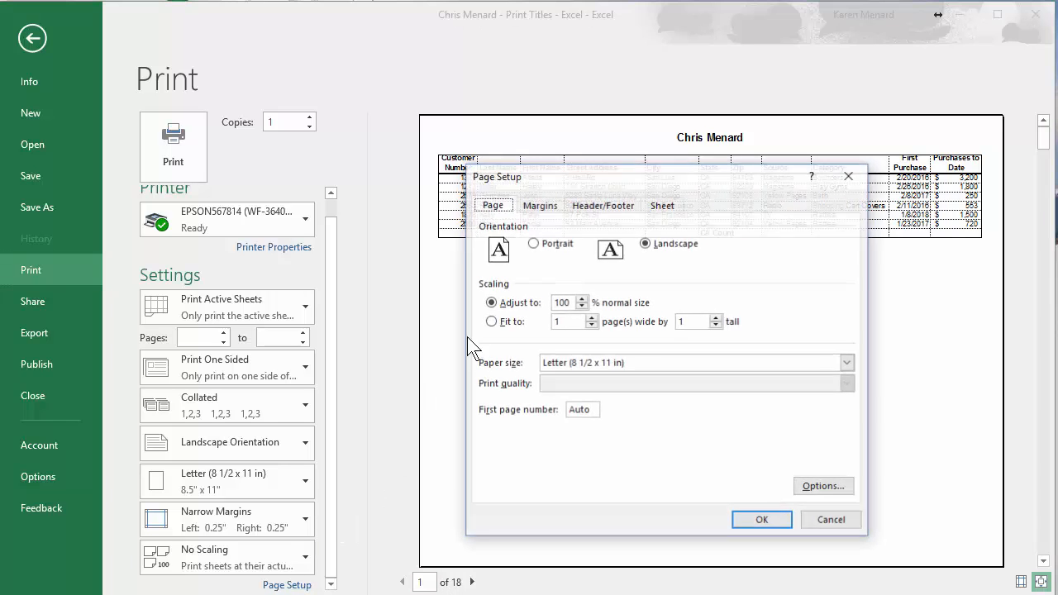
left_click(581, 307)
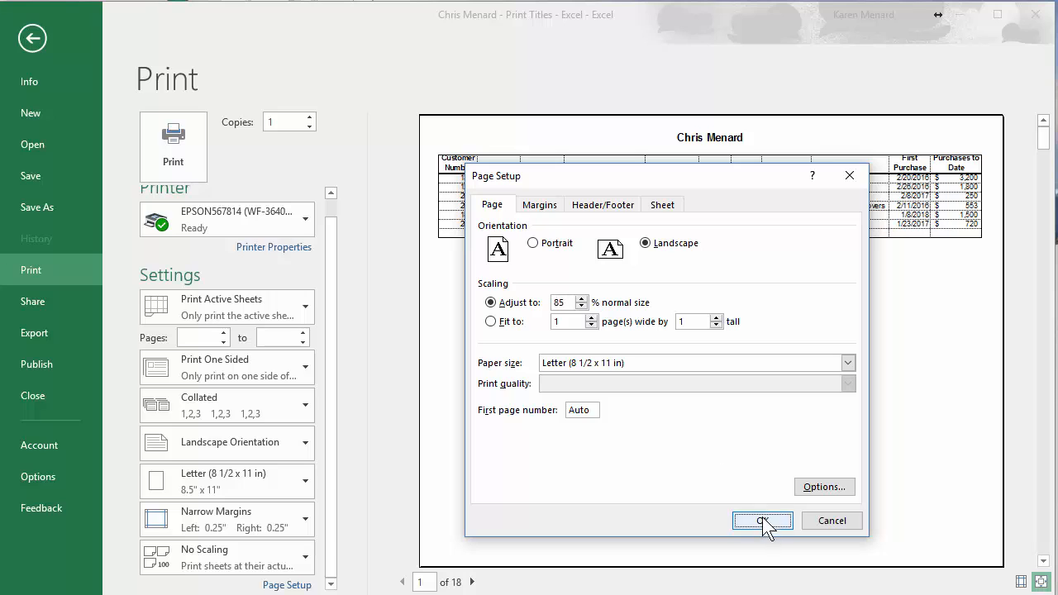
left_click(761, 521)
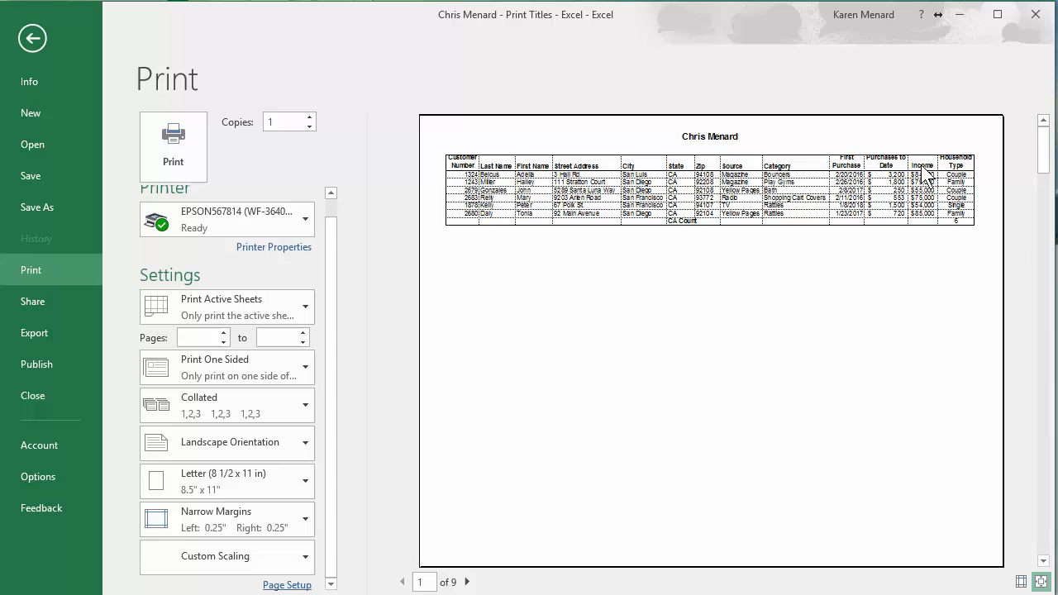
mouse_move(468, 582)
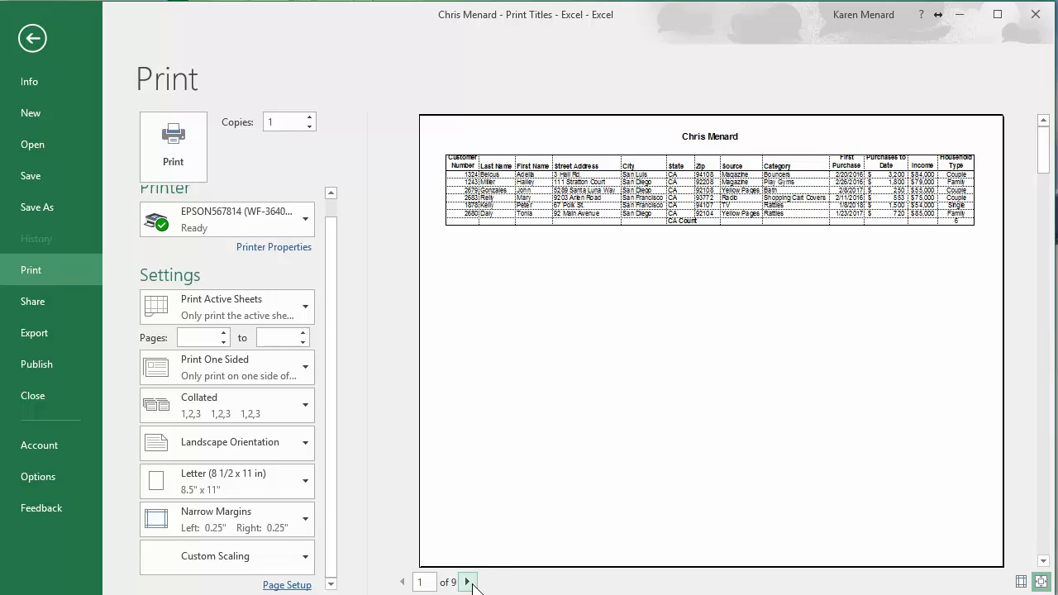
- Page through the preview confirming one state per page, then go back to the worksheet
left_click(468, 582)
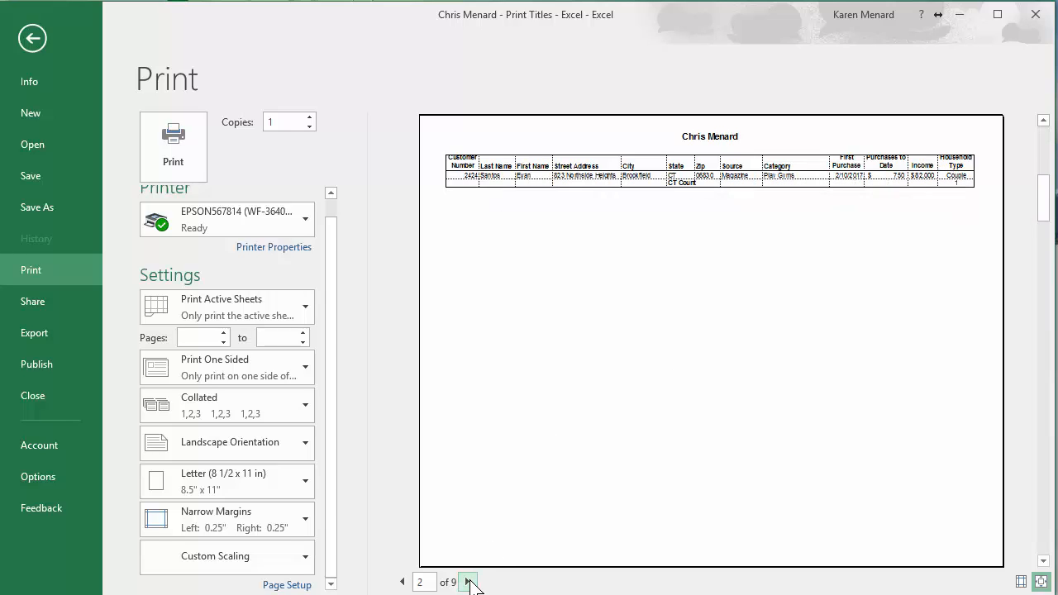
left_click(469, 582)
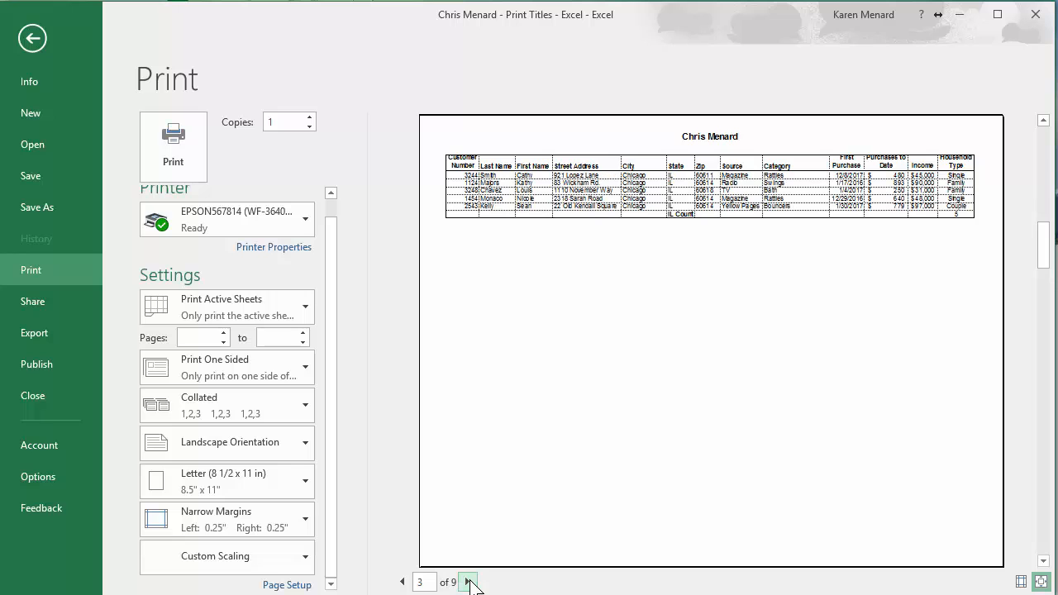
left_click(468, 582)
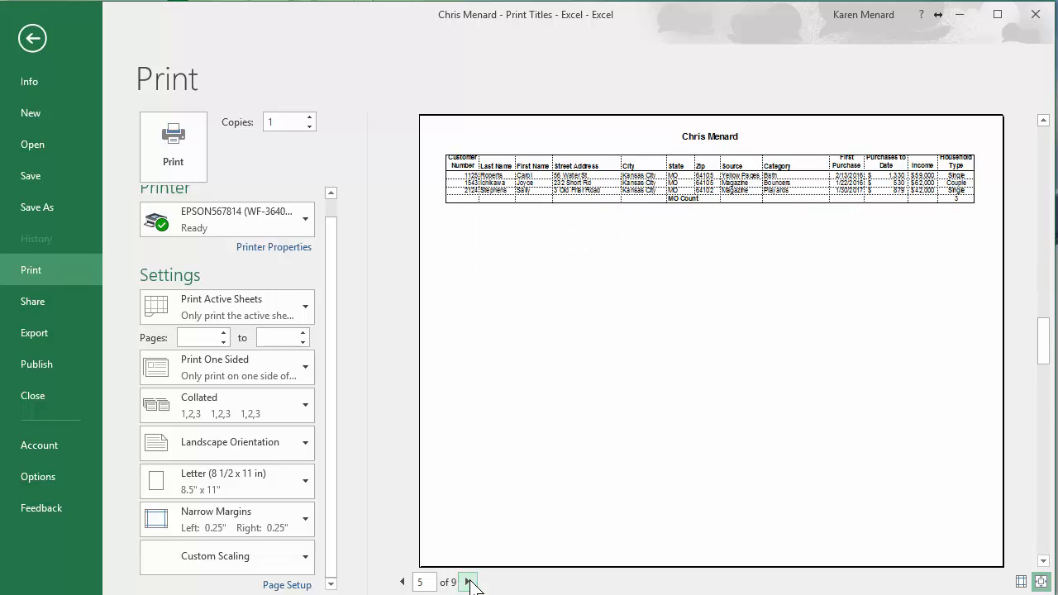
left_click(31, 38)
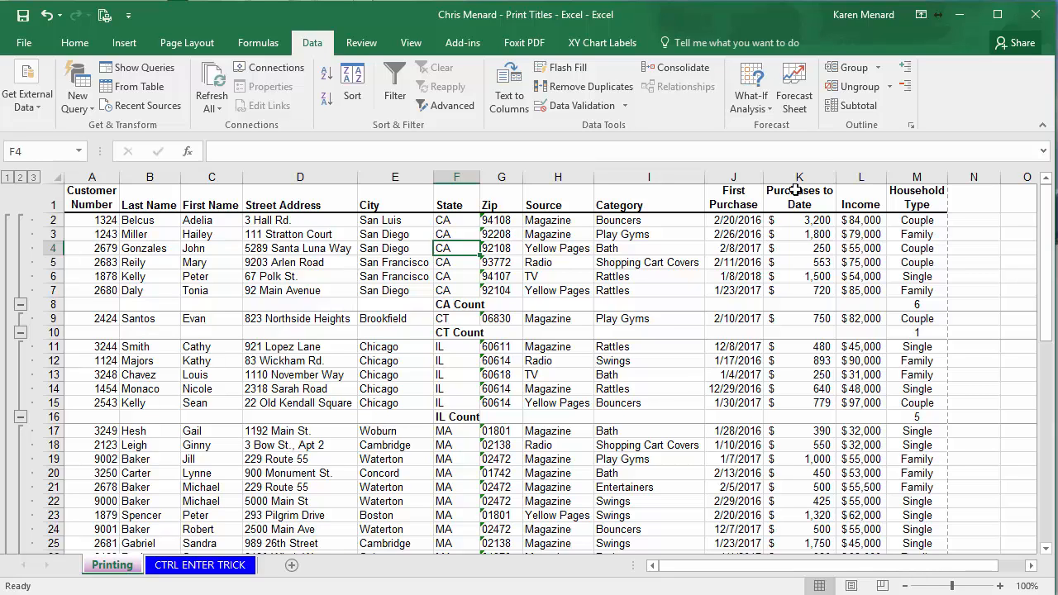
mouse_move(852, 105)
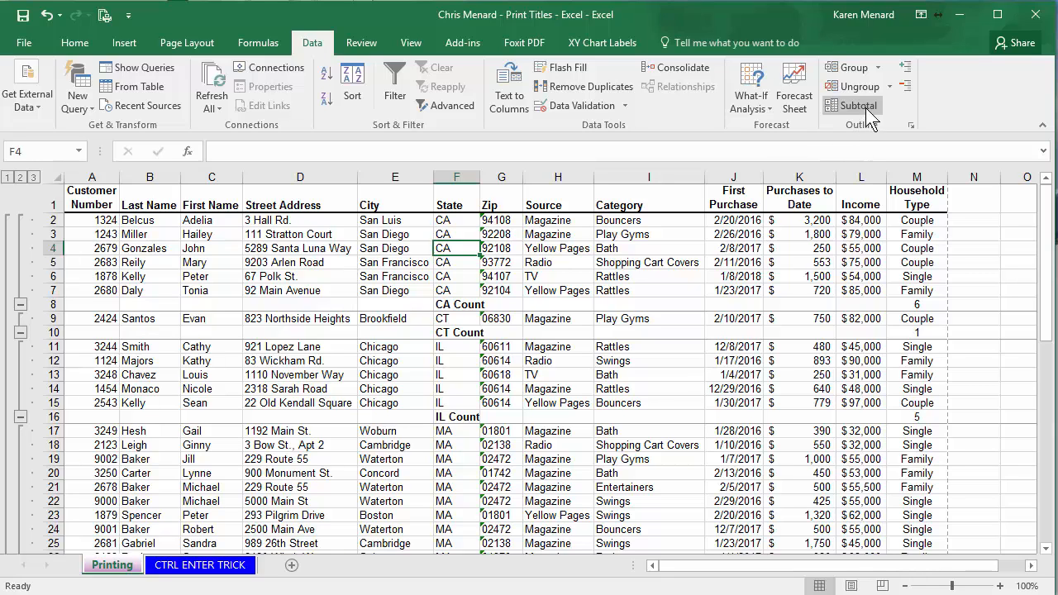
- Reopen the Subtotal dialog showing State grouping with Count and page breaks
left_click(852, 105)
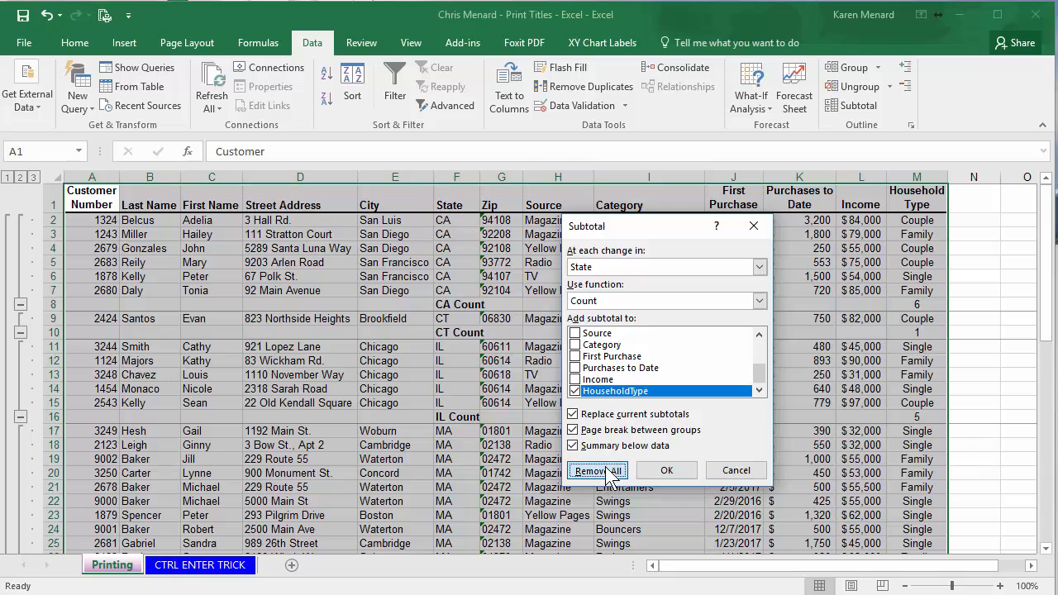